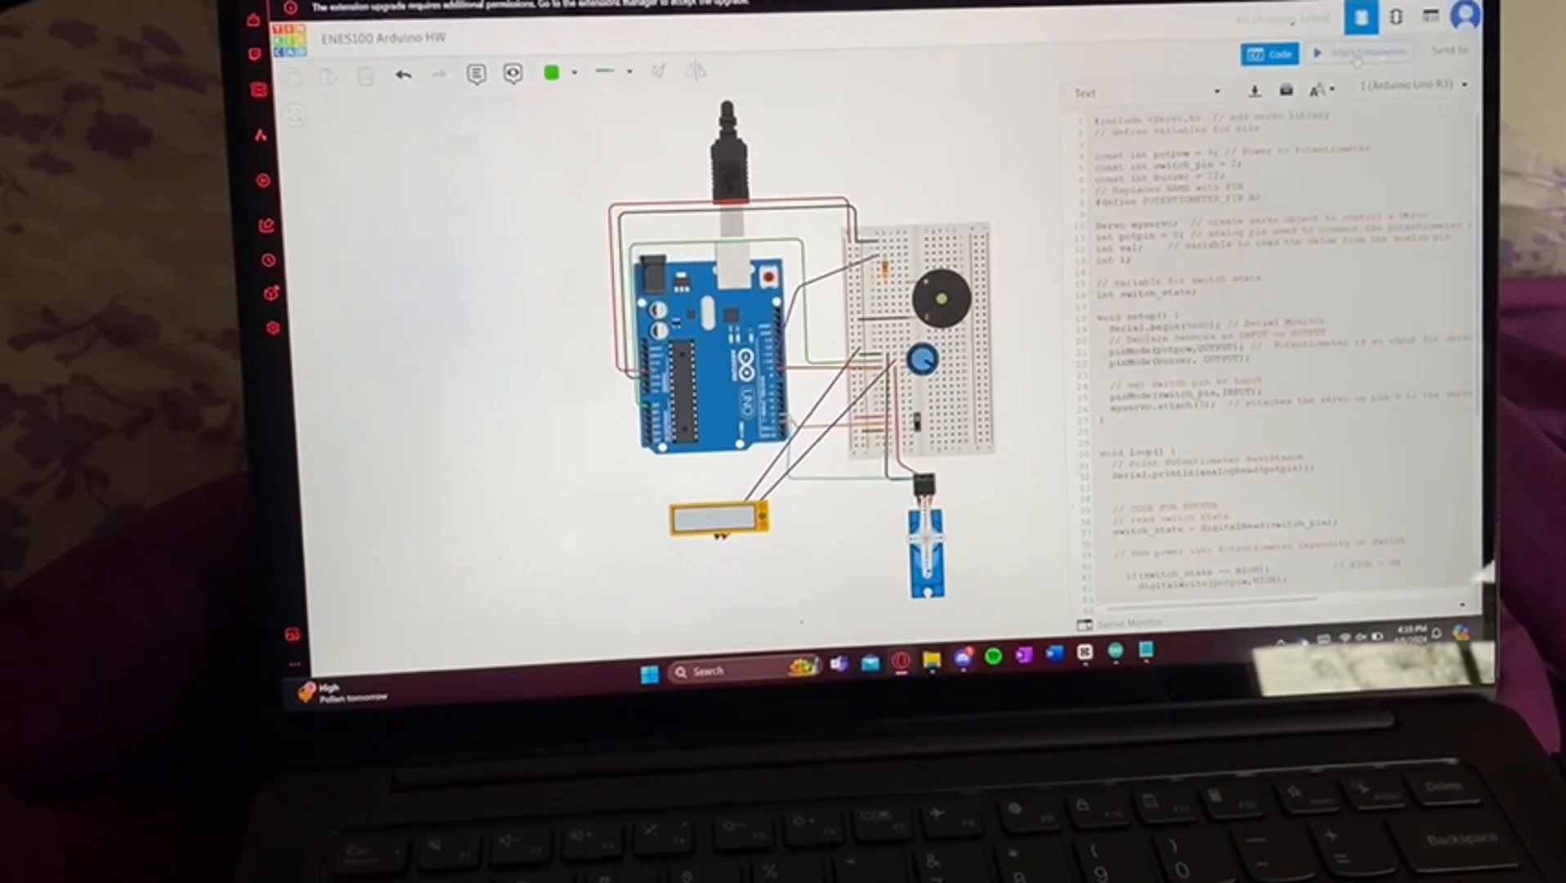
- Move from the variable declarations and setup() to loop(), showing servo scaling and LED blinking
left_click(1350, 51)
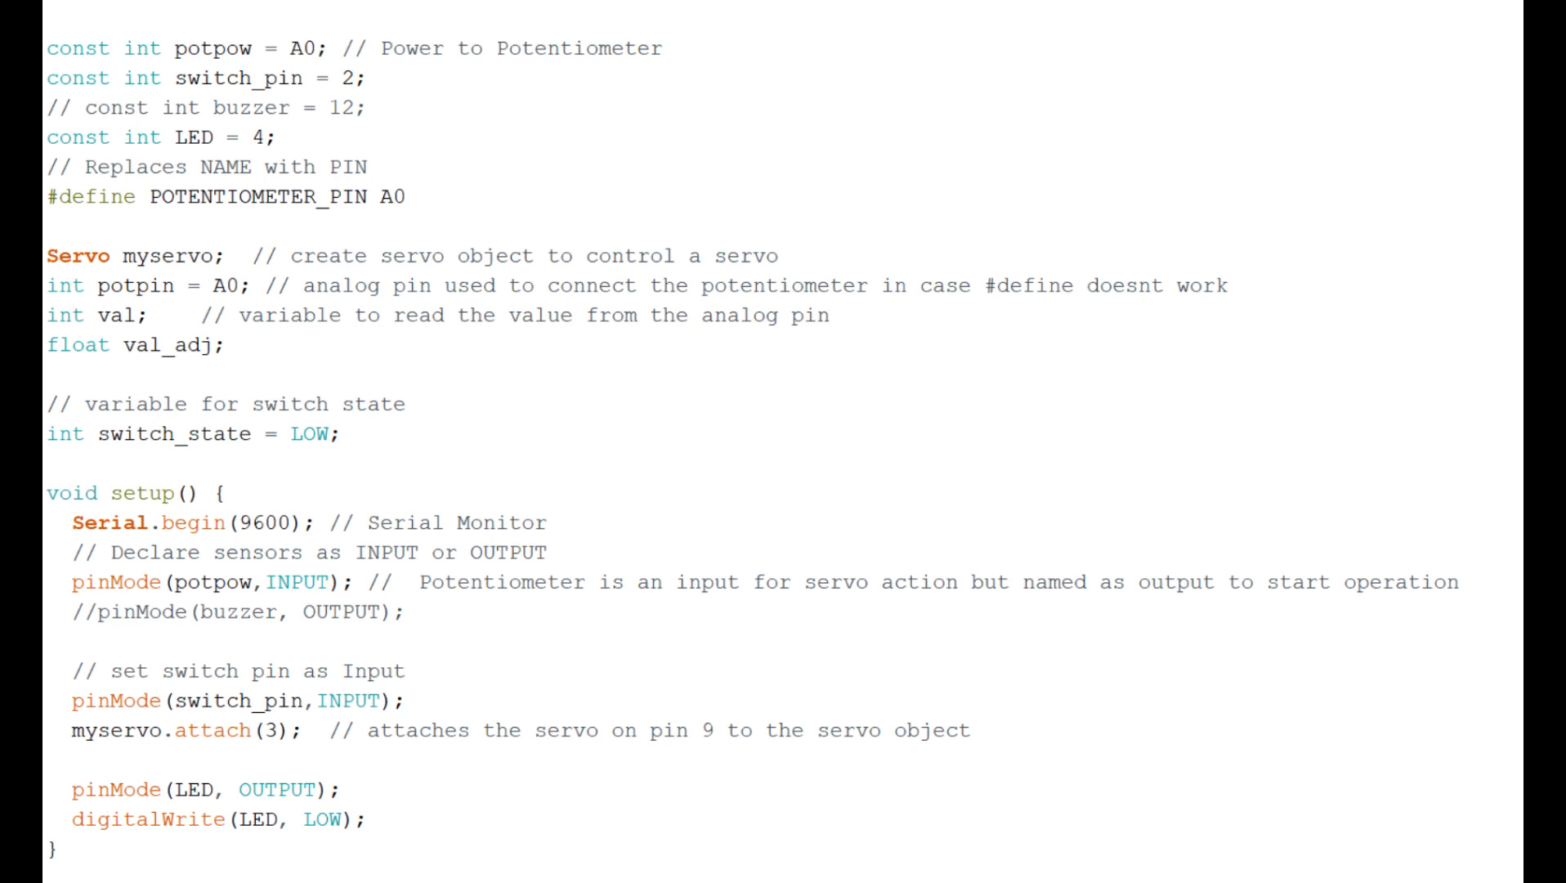
scroll("down", 3)
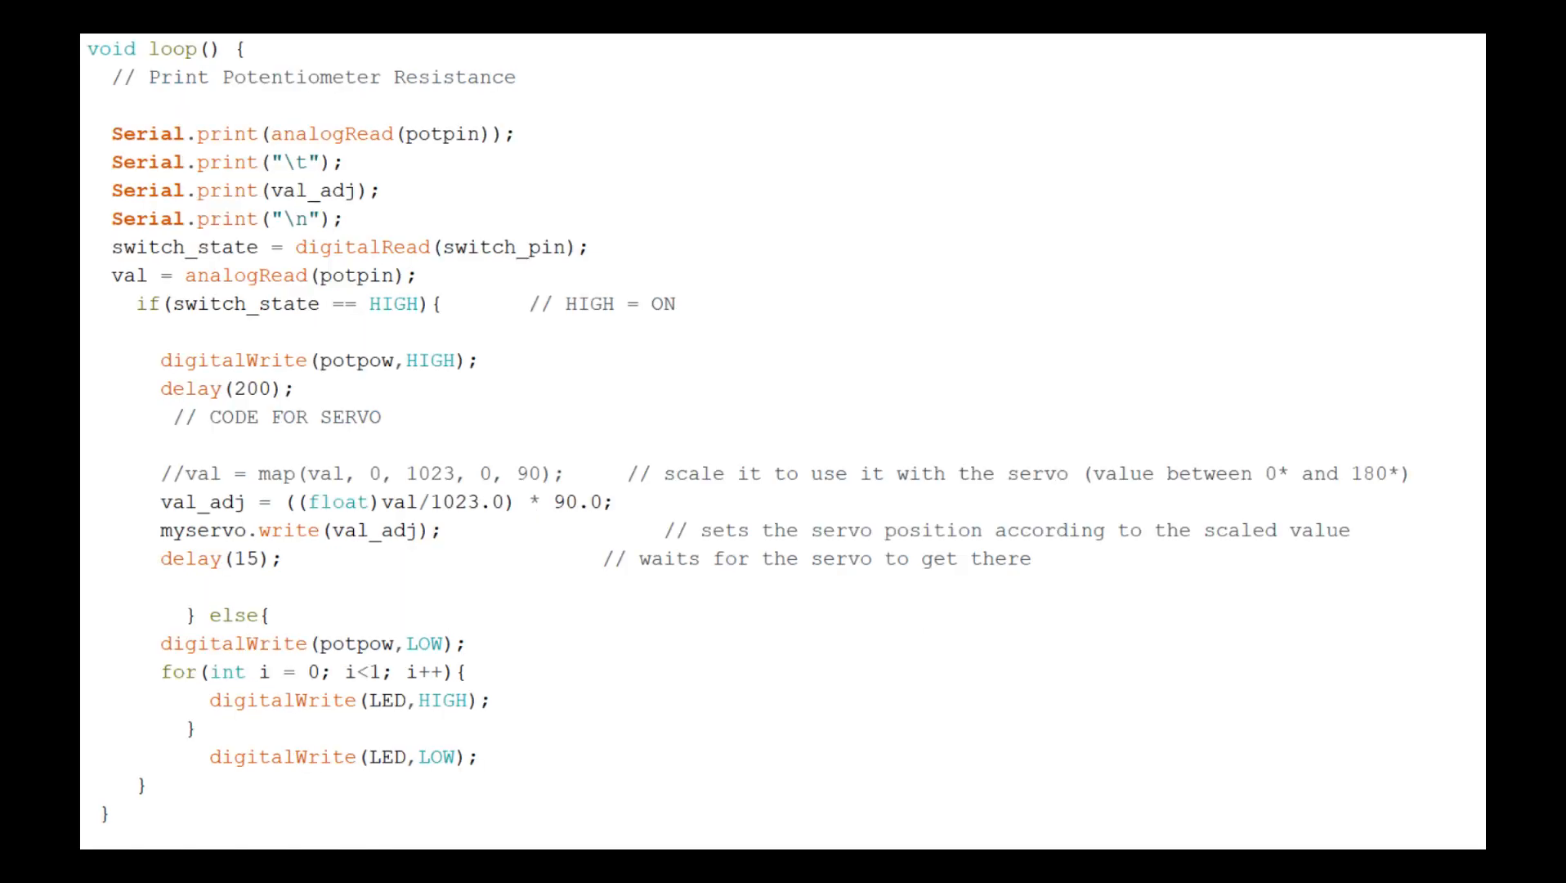